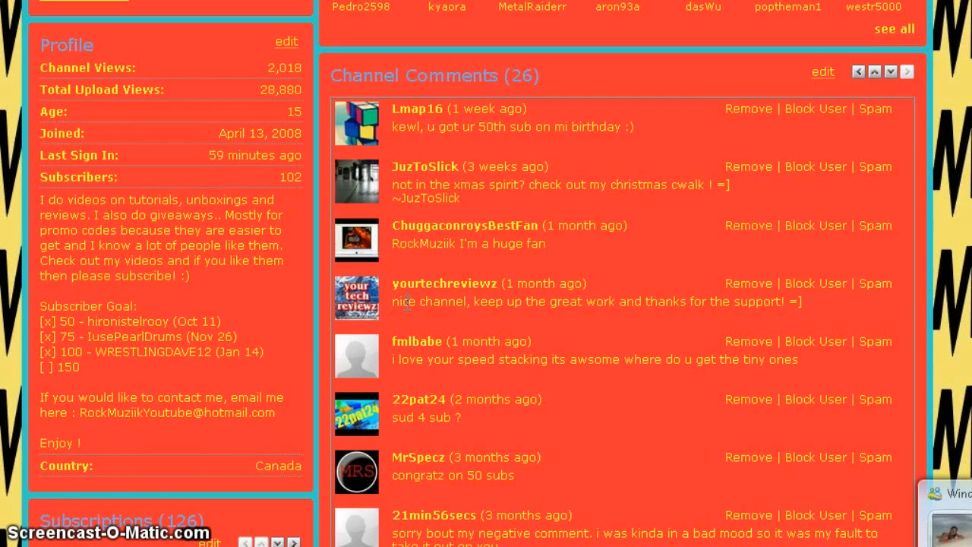
{"action": "mouse_move", "coordinate": [407, 302]}
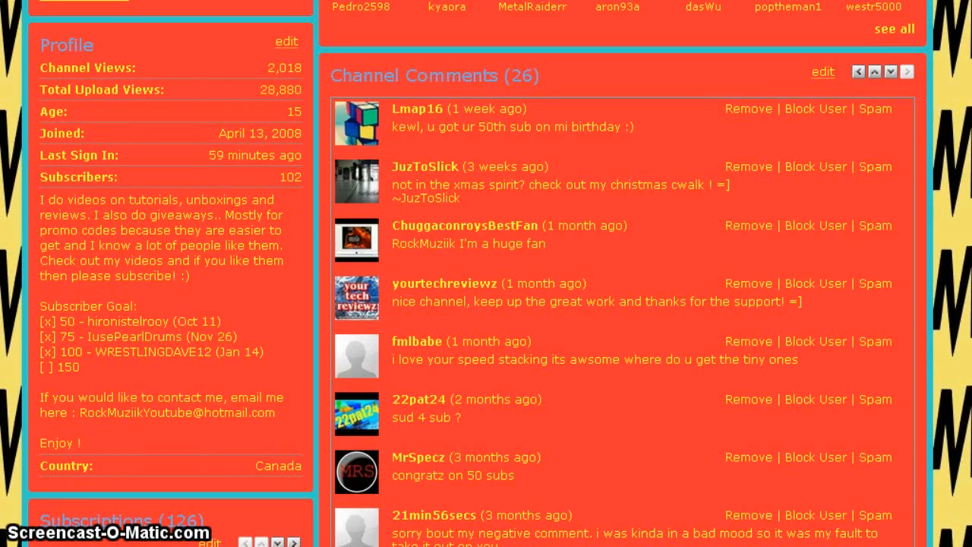
{"action": "mouse_move", "coordinate": [434, 489]}
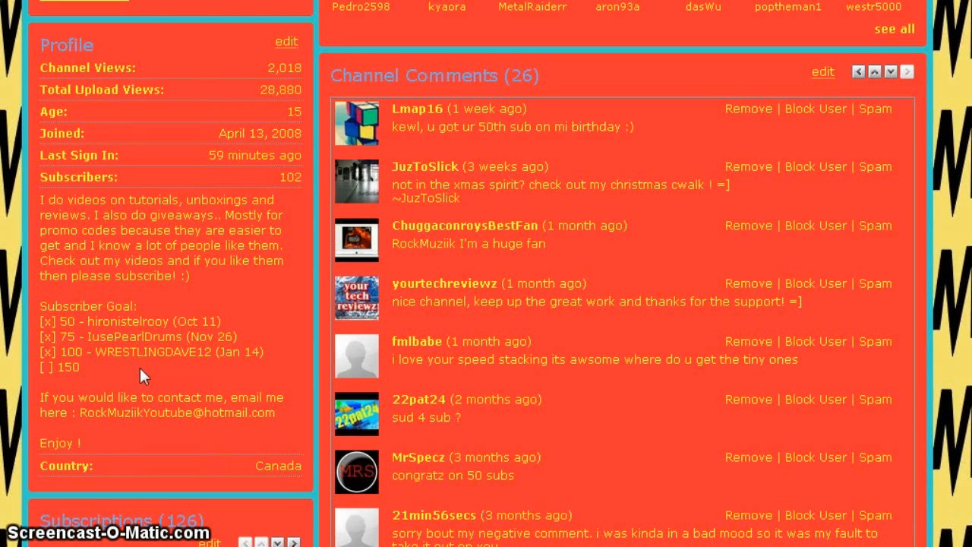
{"action": "mouse_move", "coordinate": [237, 366]}
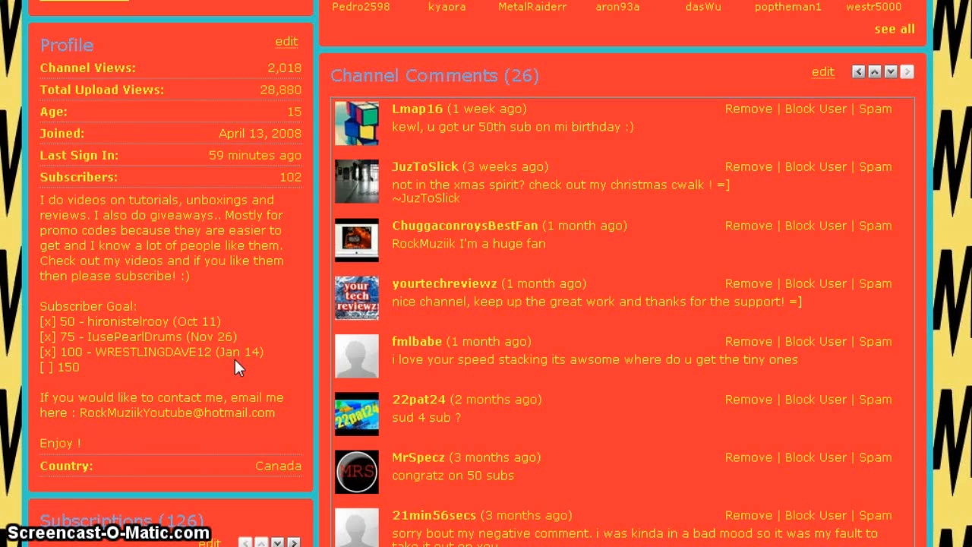
{"action": "mouse_move", "coordinate": [236, 362]}
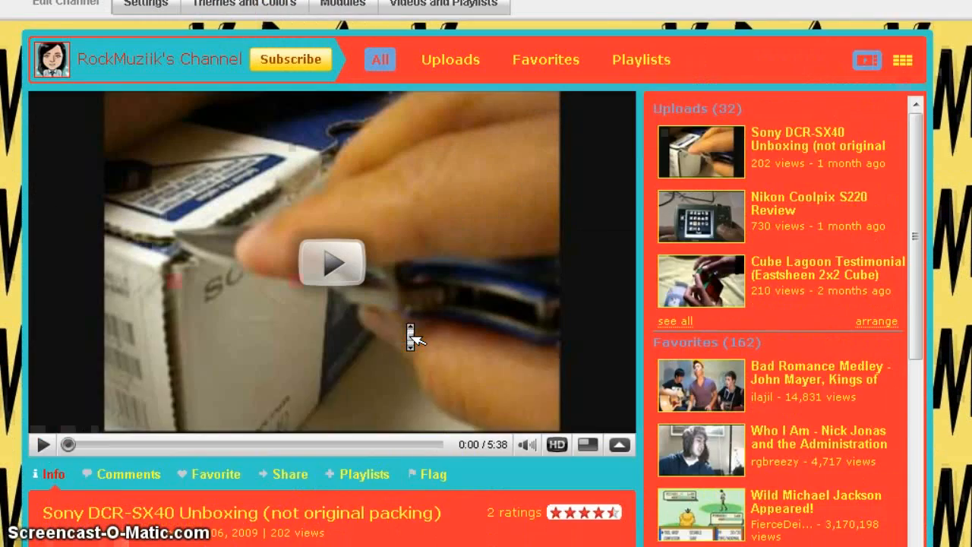
{"action": "scroll", "scroll_direction": "up", "scroll_amount": 3}
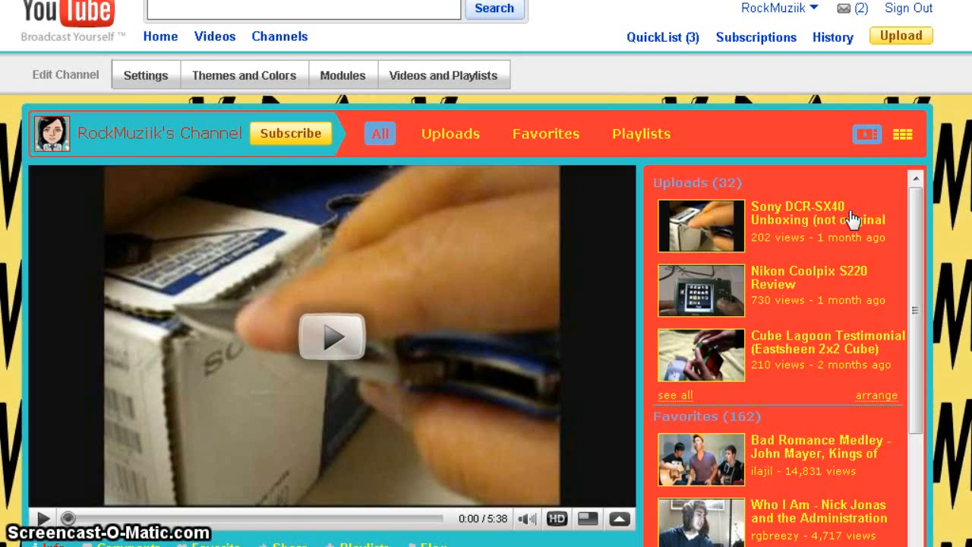
{"action": "mouse_move", "coordinate": [545, 134]}
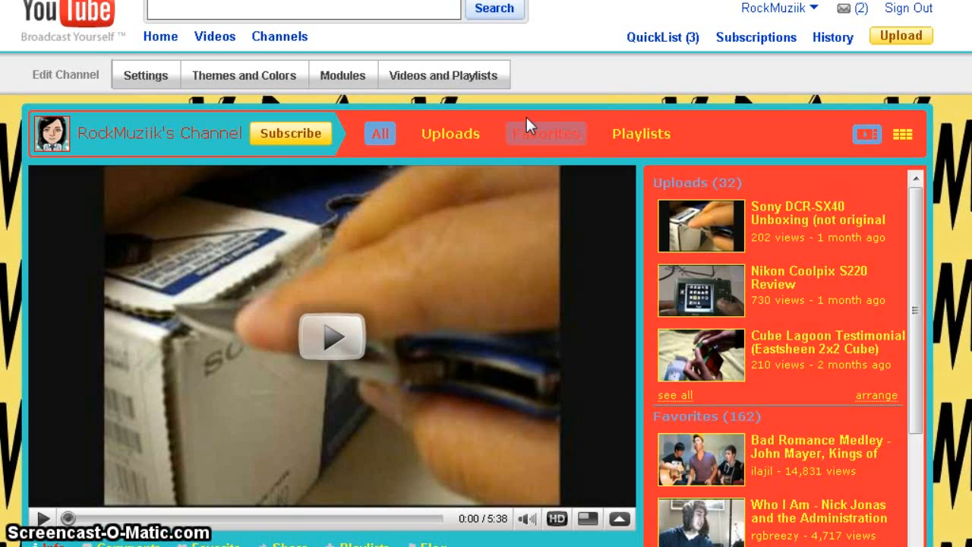
{"action": "mouse_move", "coordinate": [76, 137]}
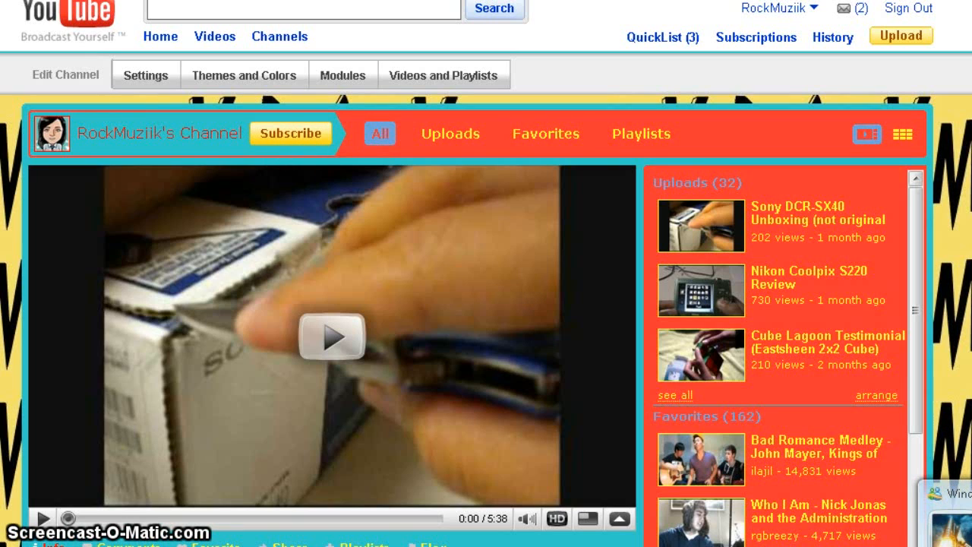
{"action": "mouse_move", "coordinate": [656, 370]}
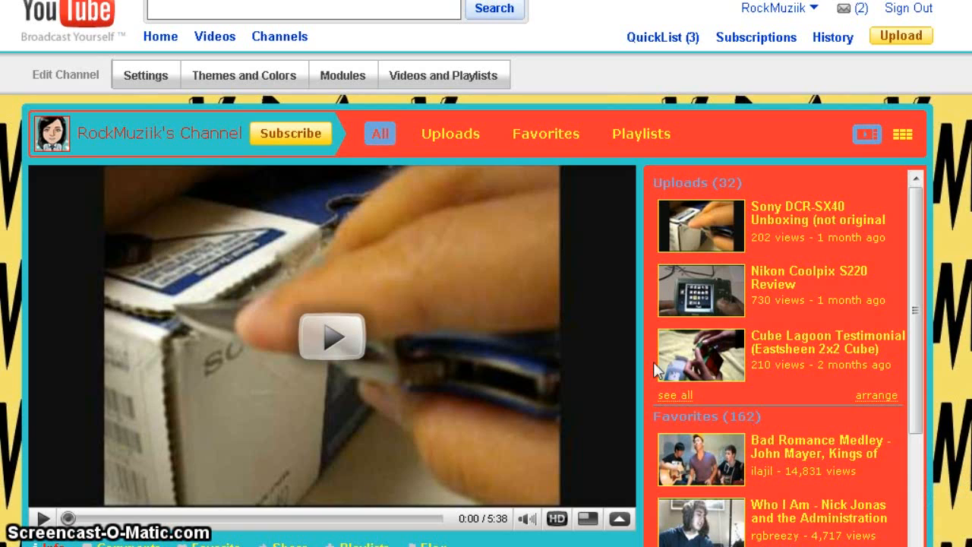